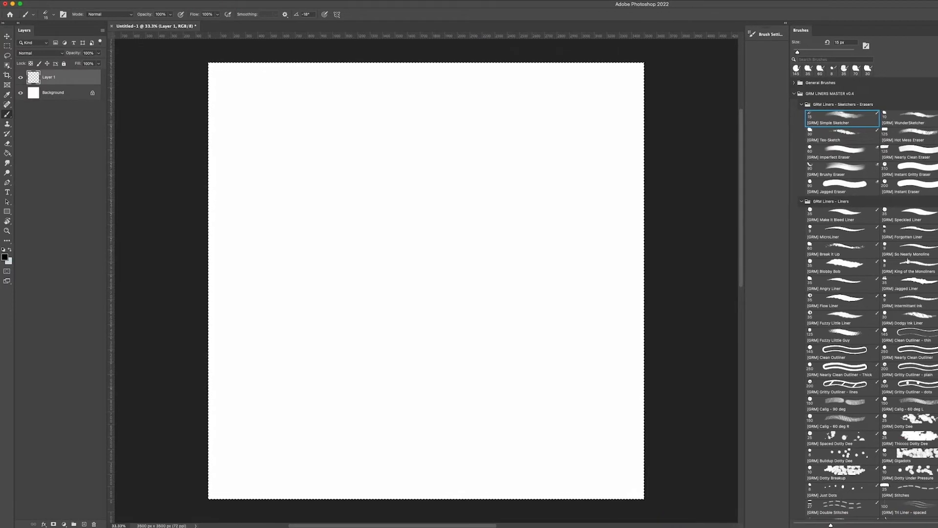
mouse_move(308, 239)
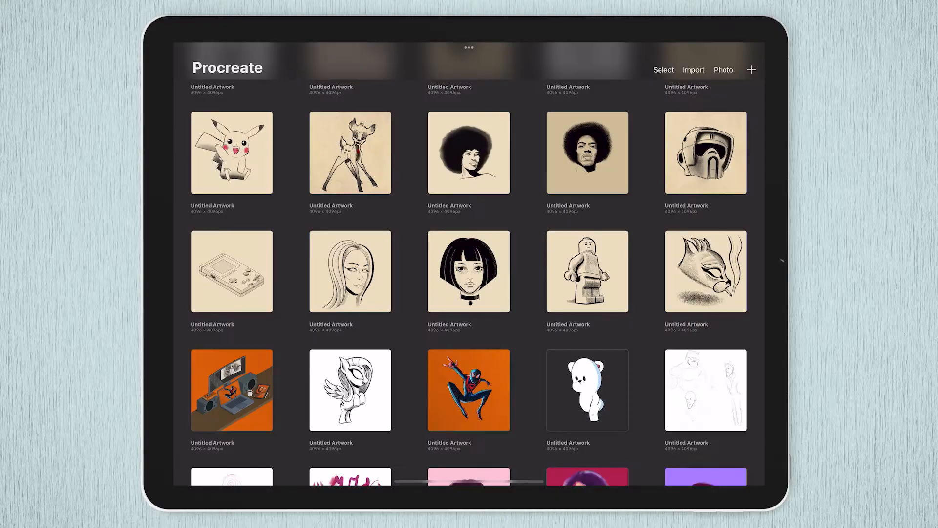
- Start a new Procreate canvas from the gallery's size presets
click(752, 70)
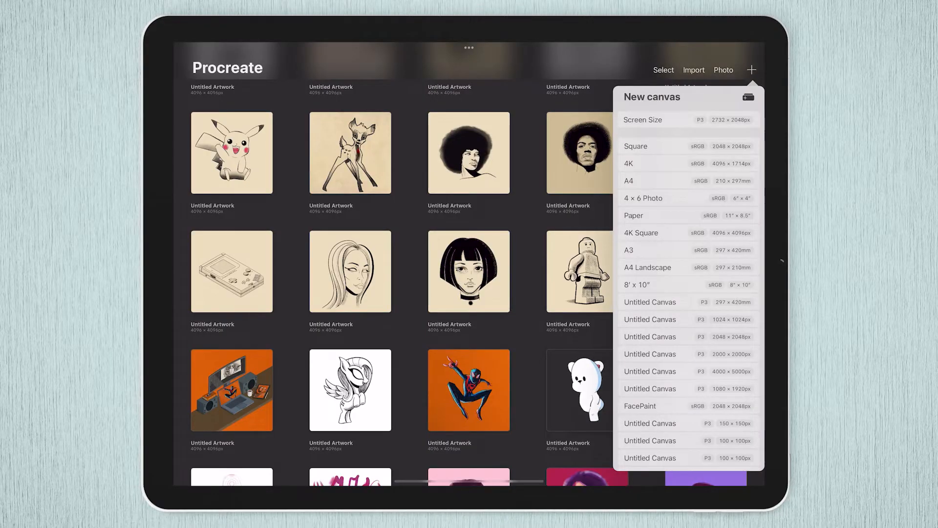
click(747, 97)
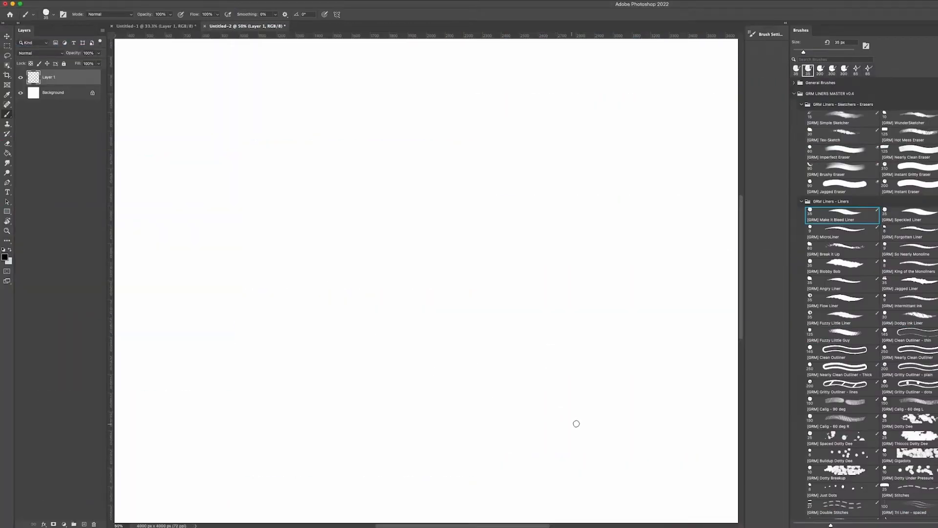
mouse_move(249, 127)
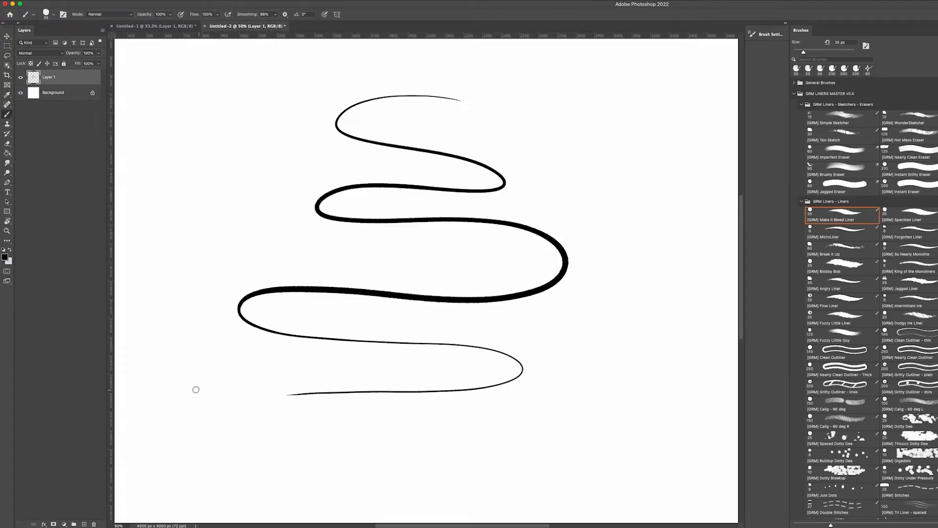
mouse_move(168, 361)
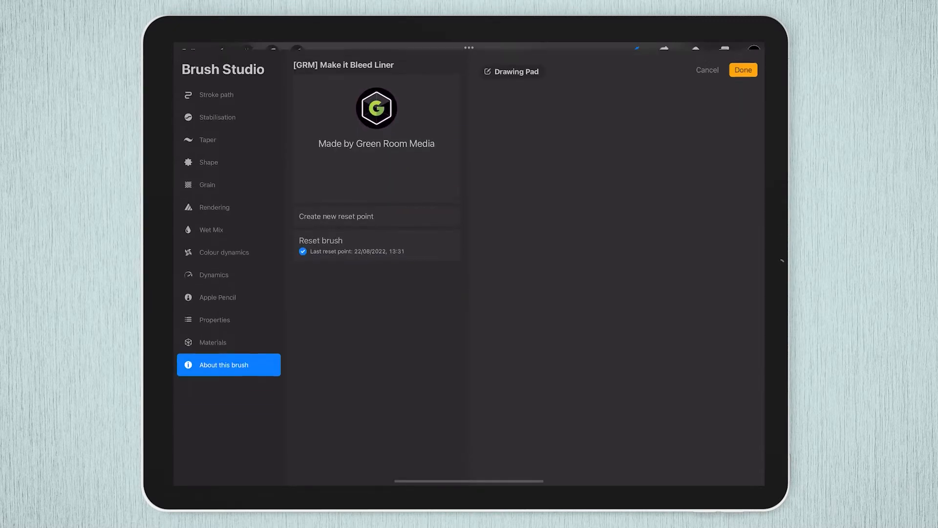
- Raise the Make it Bleed Liner's stabilisation amount to 44%
click(220, 116)
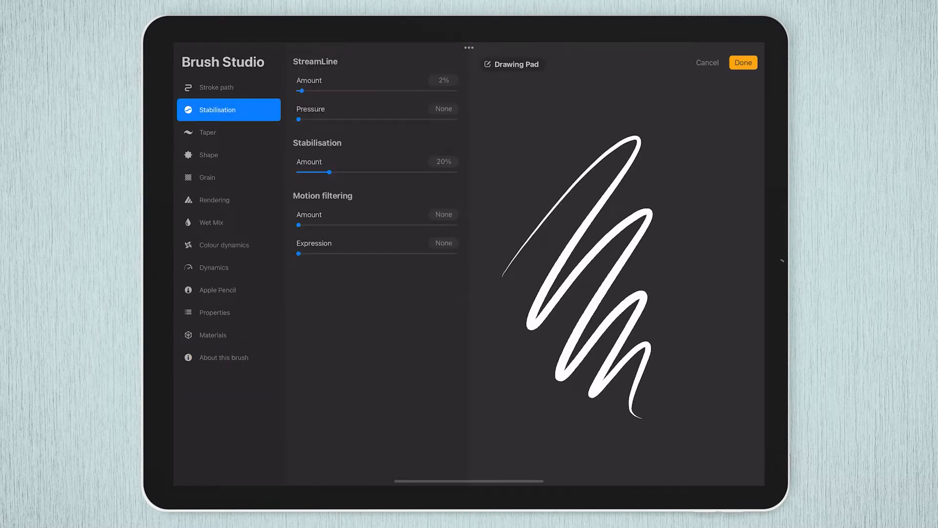
drag(330, 172, 348, 172)
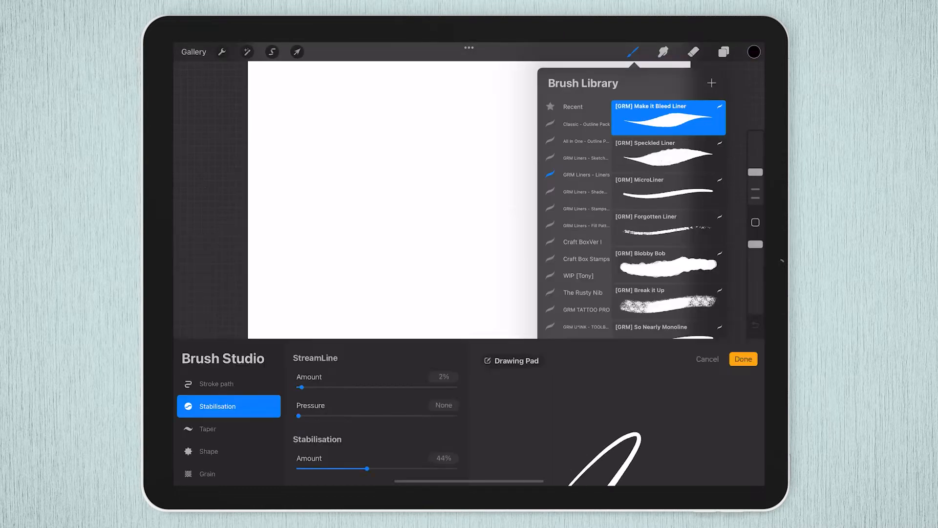
click(743, 358)
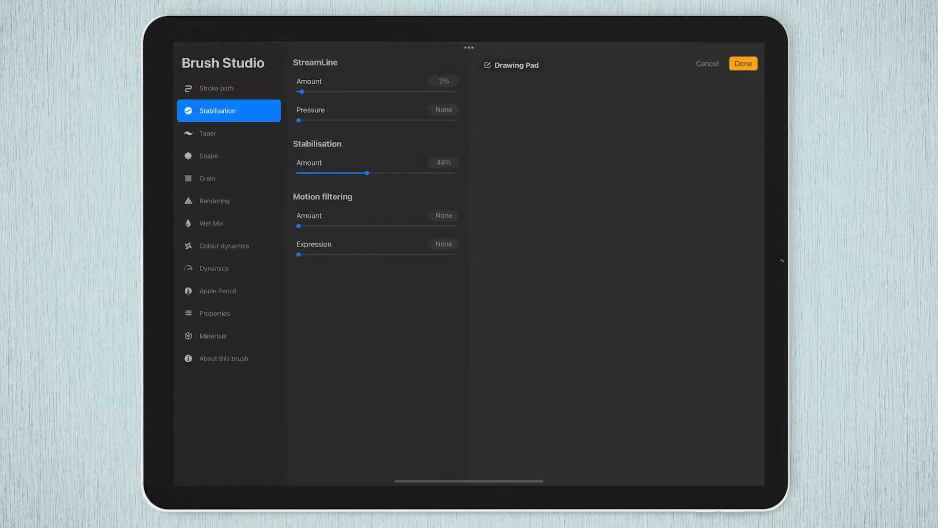
- Reset the Make it Bleed Liner brush back to its default settings
click(229, 357)
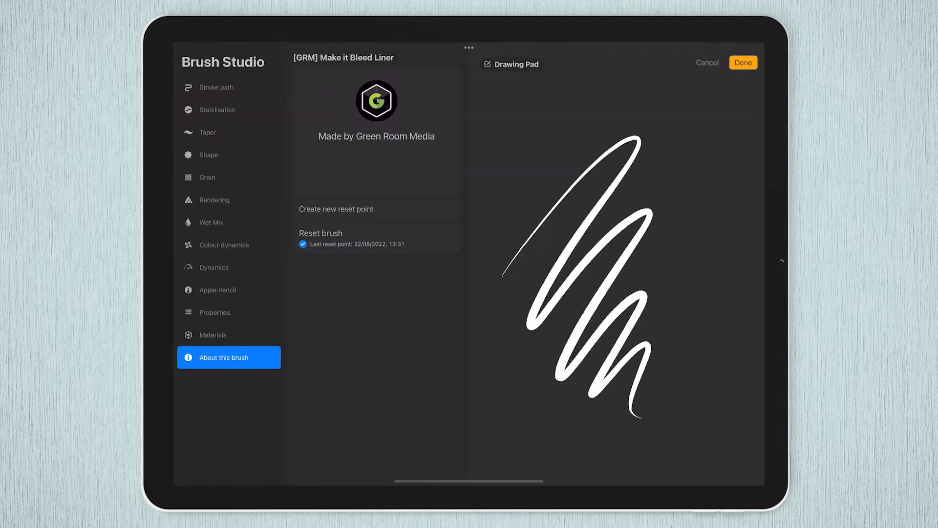
click(321, 232)
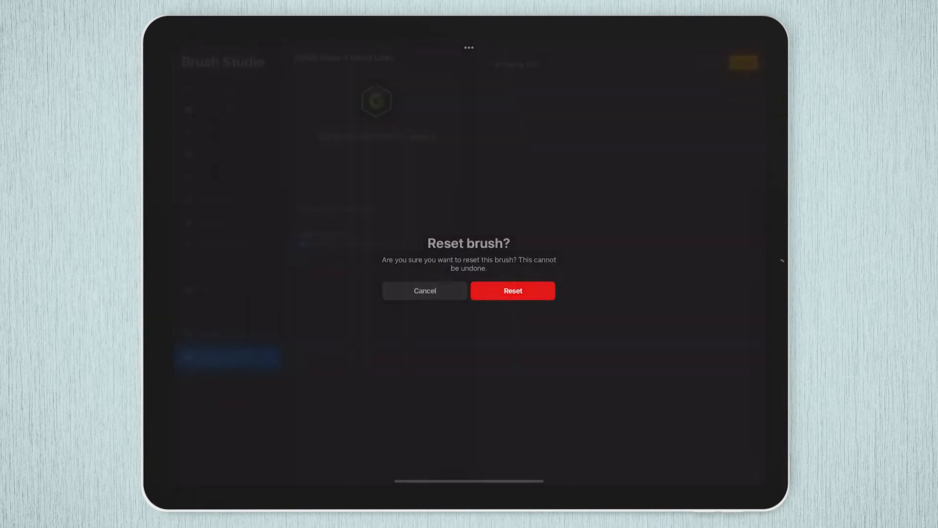
click(512, 290)
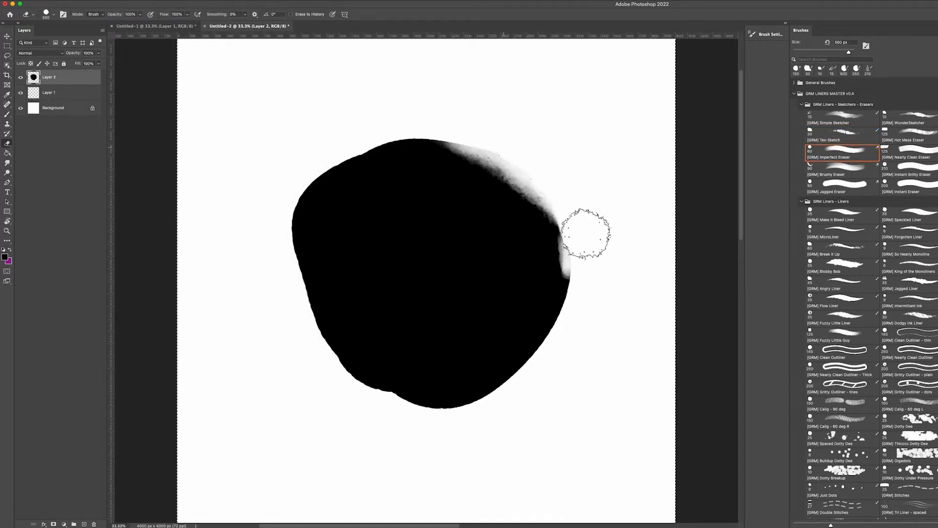
- Erode the blob's edge with the Imperfect and Hot Mess erasers
click(907, 152)
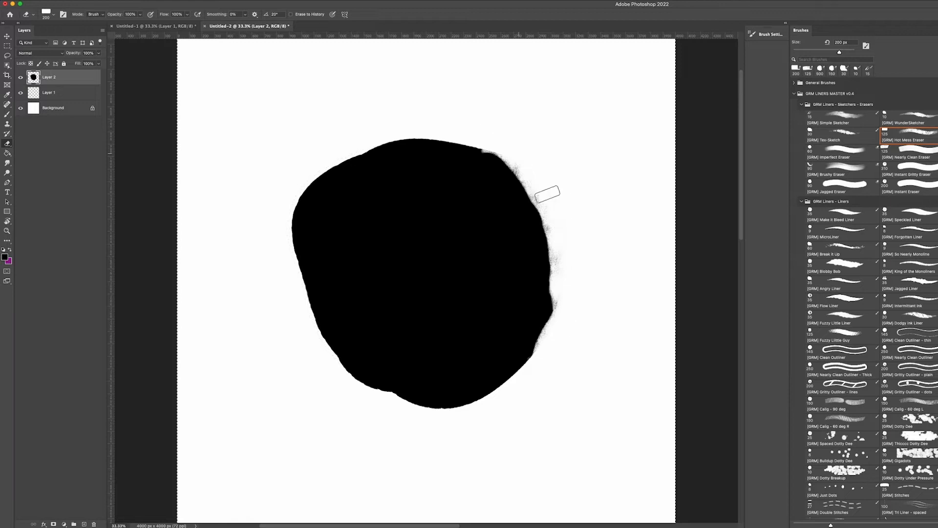
click(838, 174)
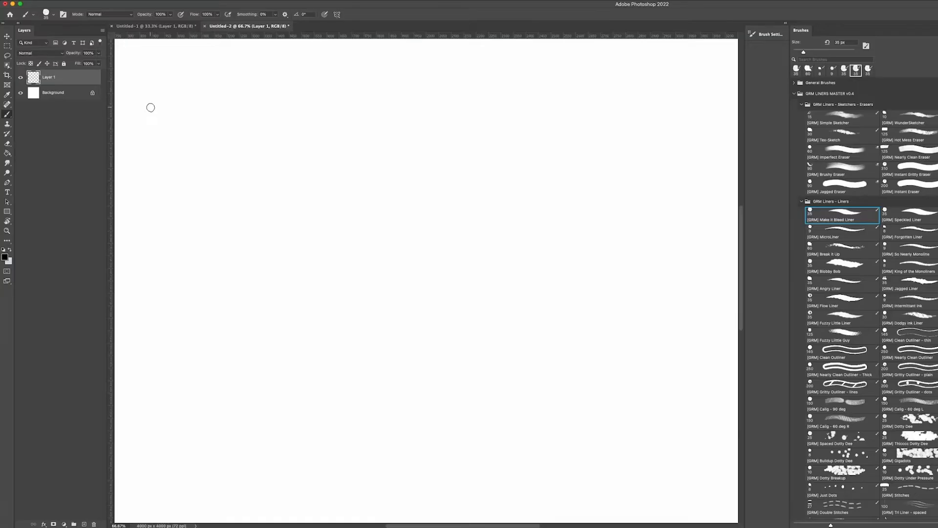
mouse_move(338, 252)
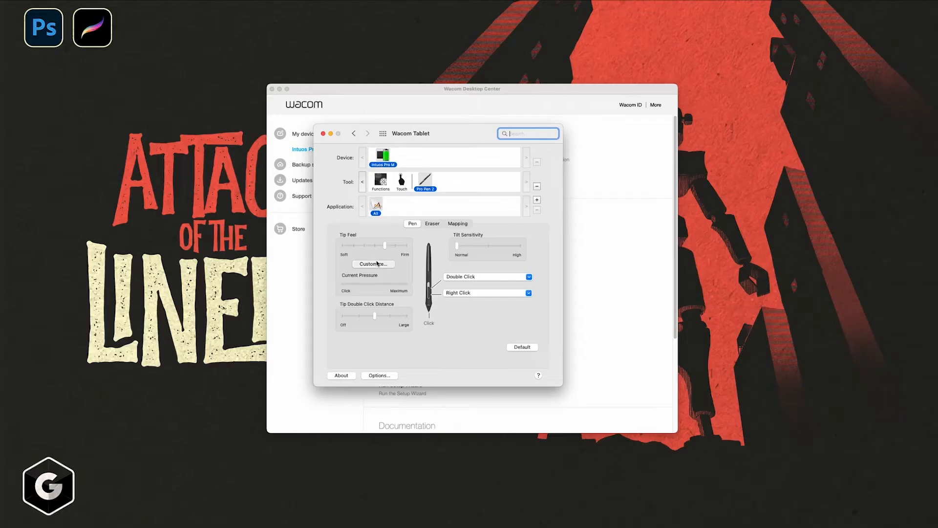
- Customise the Wacom pen's tip feel and pressure response
click(373, 263)
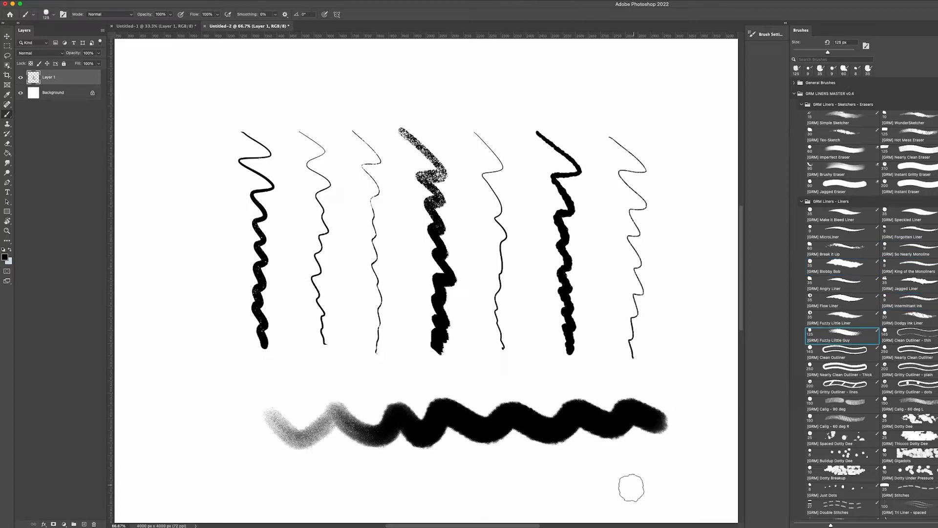
- Test the Clean Outliner and dotted Gritty Outliner, then choose the Calig - 60 deg brush
click(841, 357)
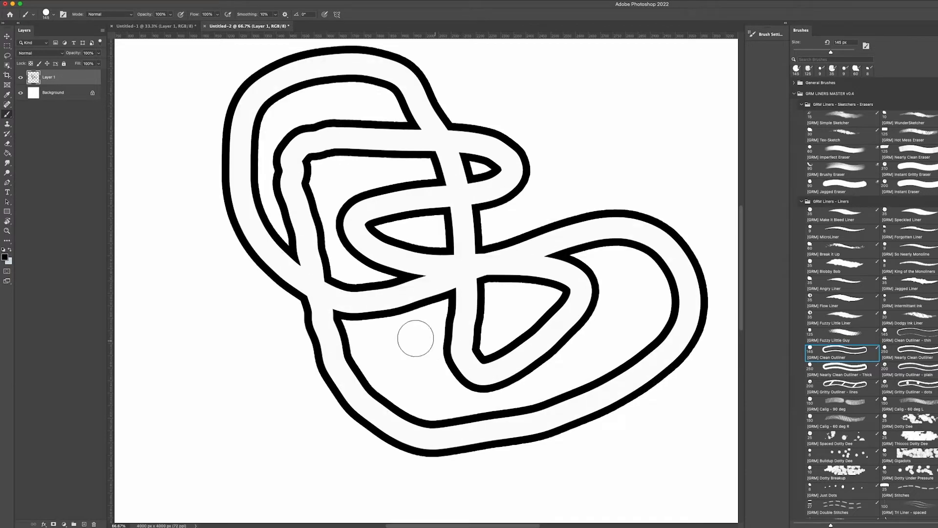
key(cmd+z)
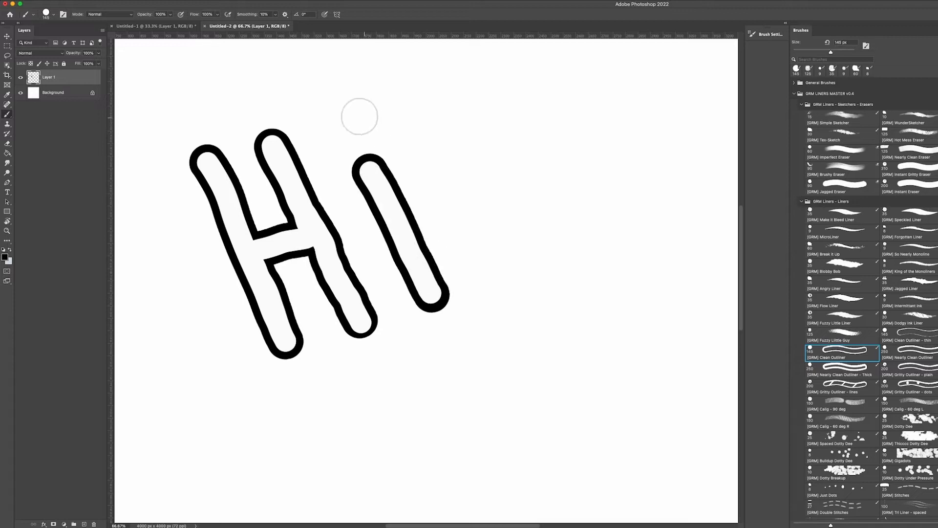
click(840, 386)
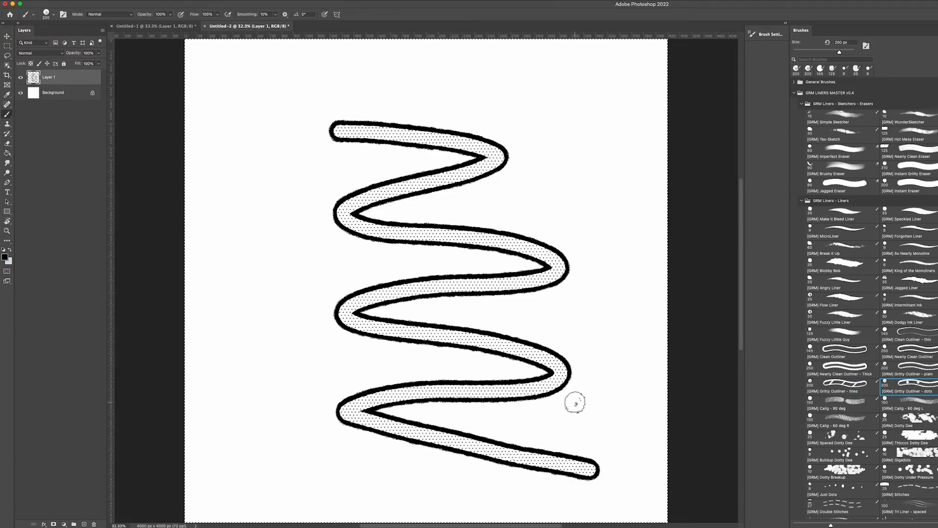
click(908, 336)
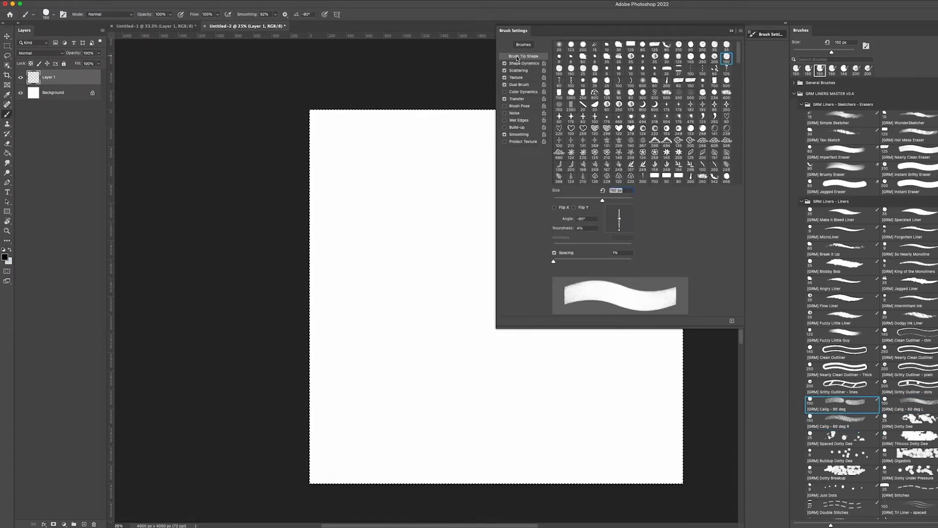
- Select the Calig - 60 deg brush size value in Brush Settings for editing
triple_click(585, 218)
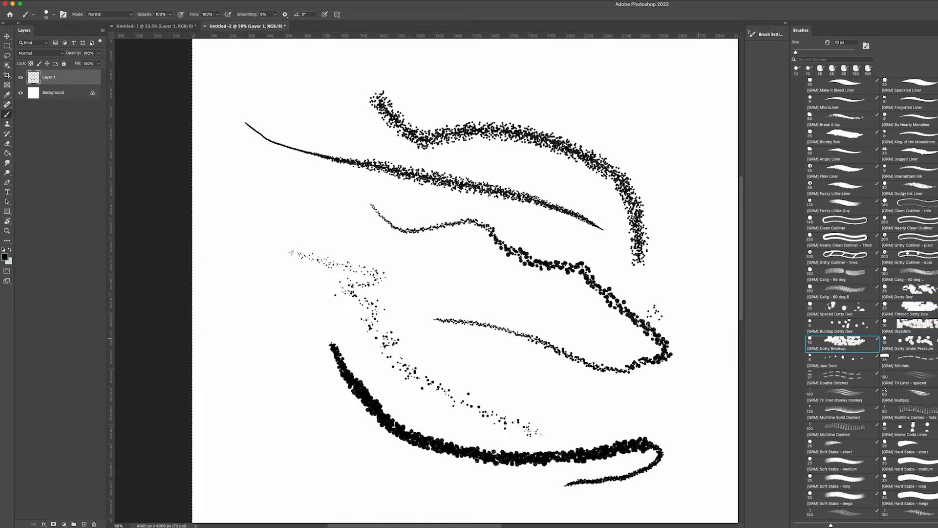
- Paint test strokes with the Stitches and triple-line Tri Liner brushes
click(901, 365)
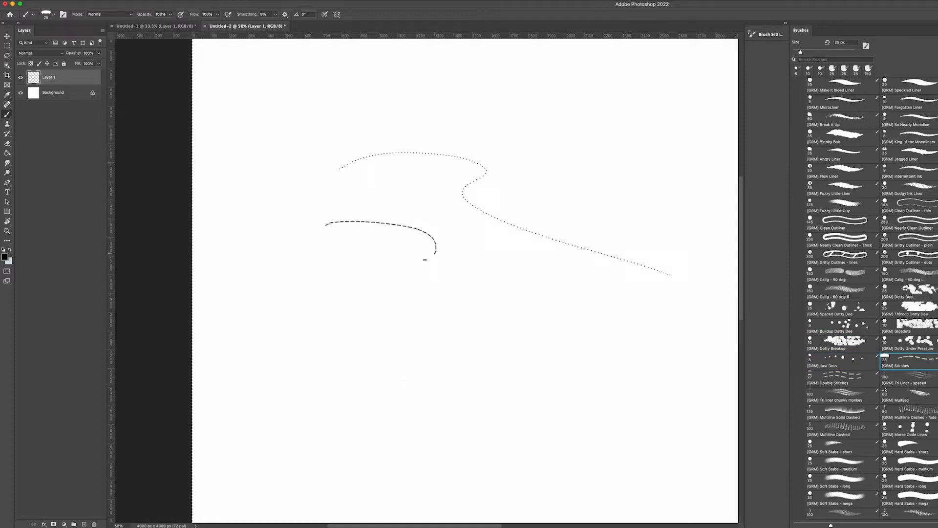
click(841, 379)
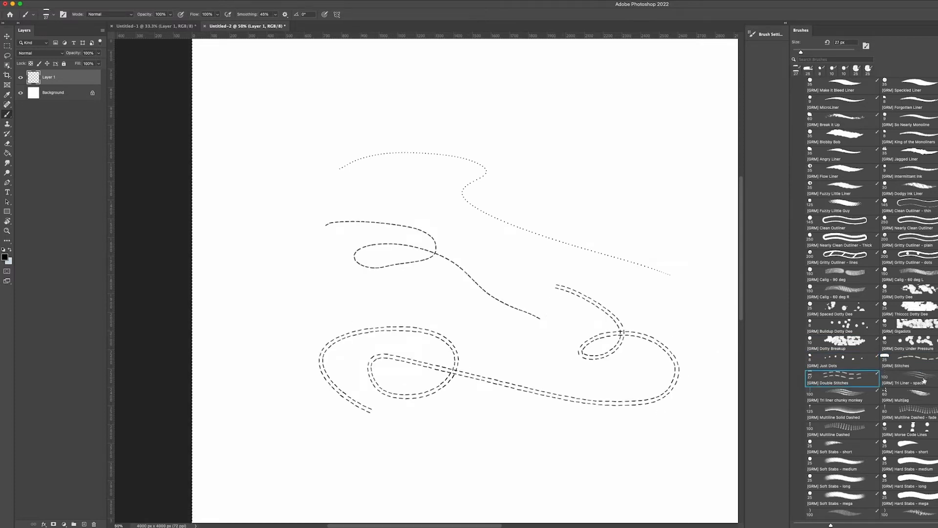
click(910, 383)
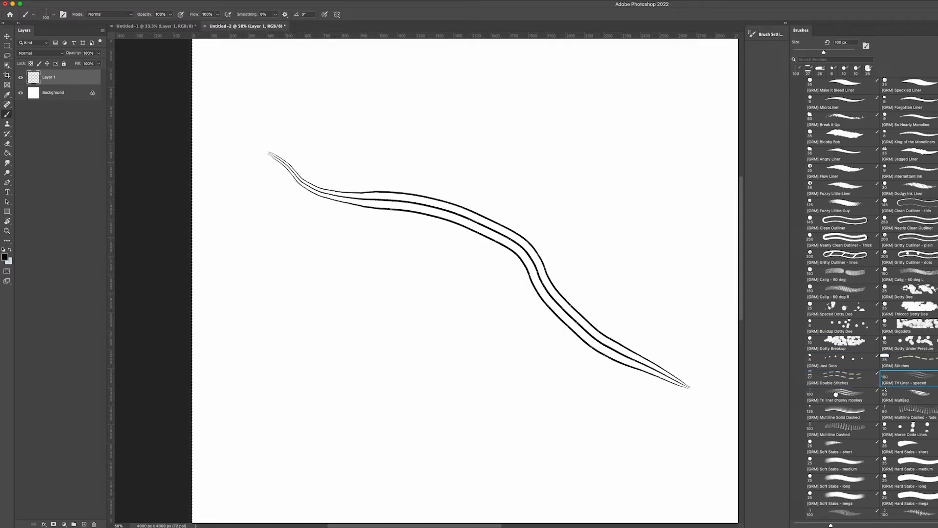
click(841, 417)
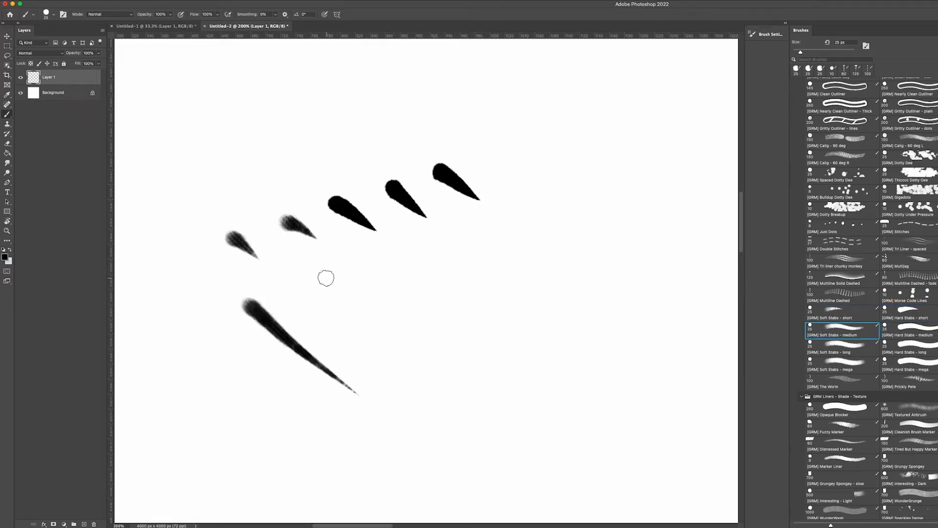
- Dab tapered stab marks with the Soft and Hard Stabs brushes
click(907, 334)
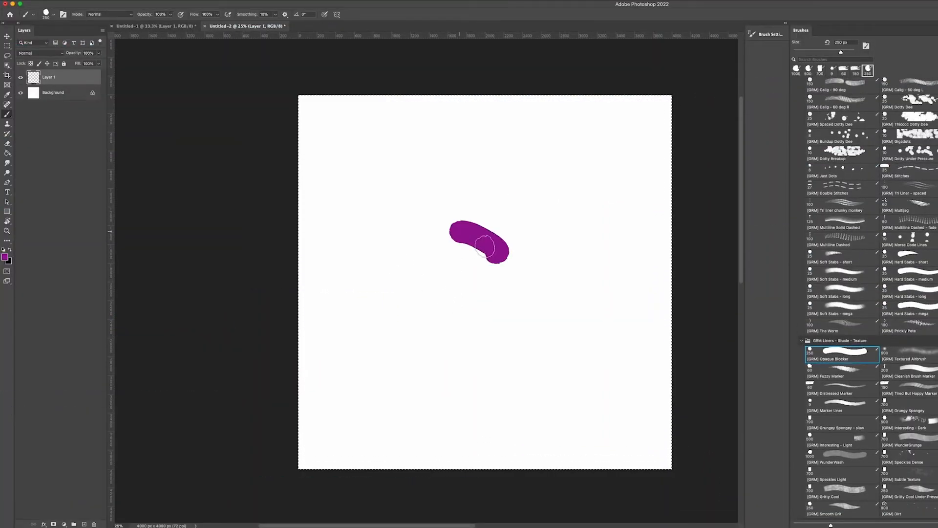
- Paint purple patches with Opaque Blocker, airbrush, marker, Grungy Spongey and WunderGrunge brushes
drag(487, 249, 454, 257)
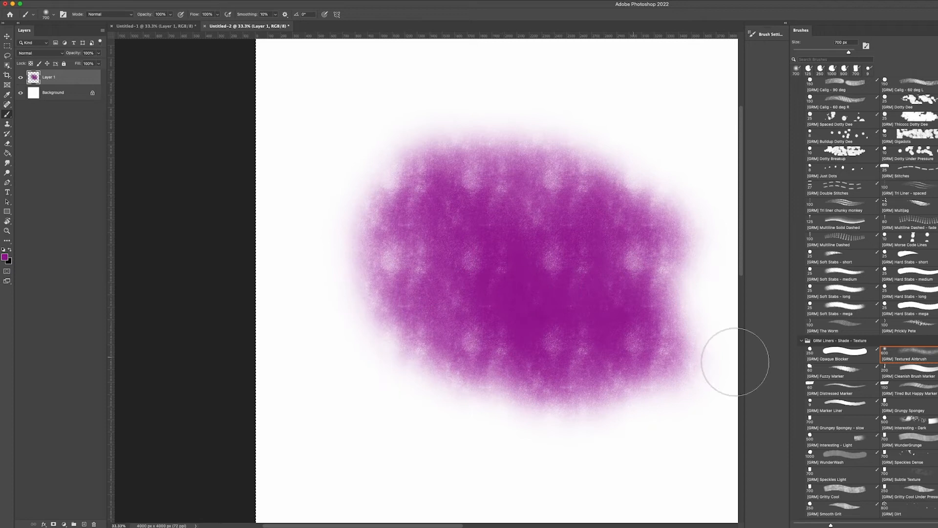
click(841, 376)
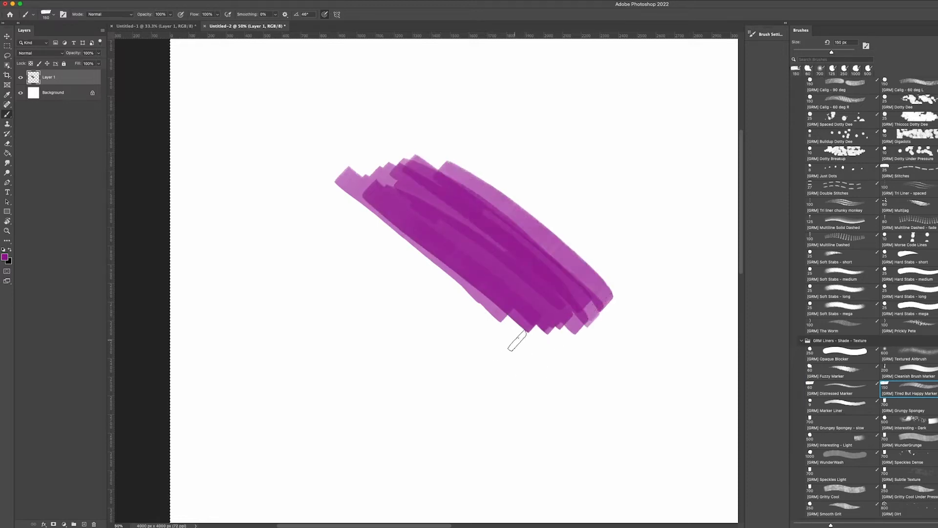
click(907, 410)
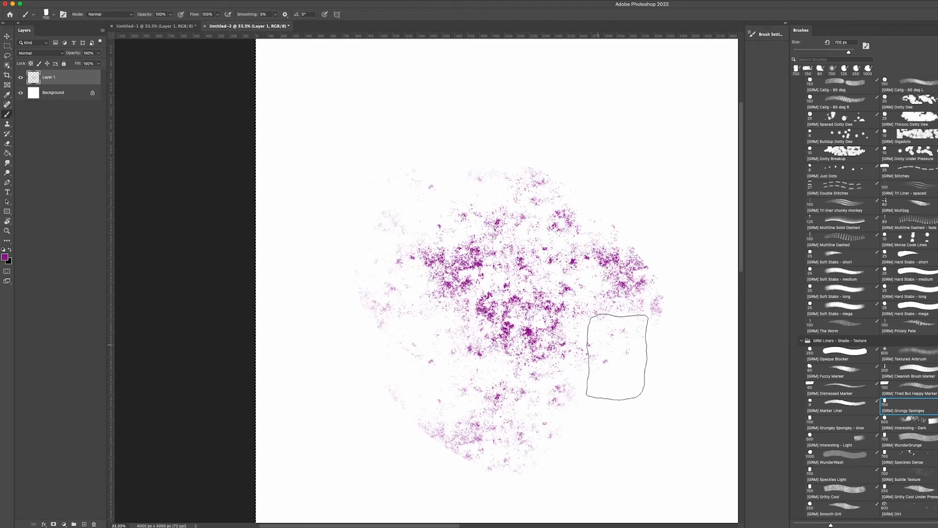
click(841, 427)
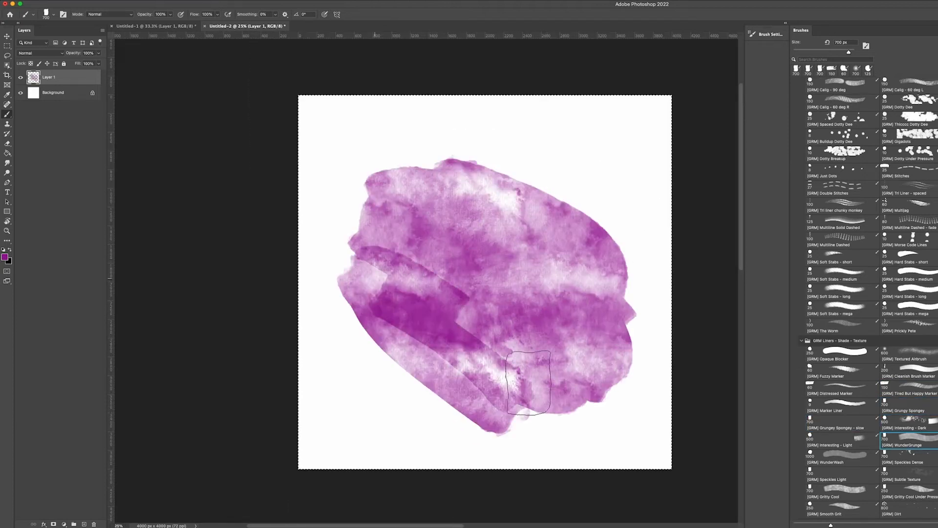
click(825, 462)
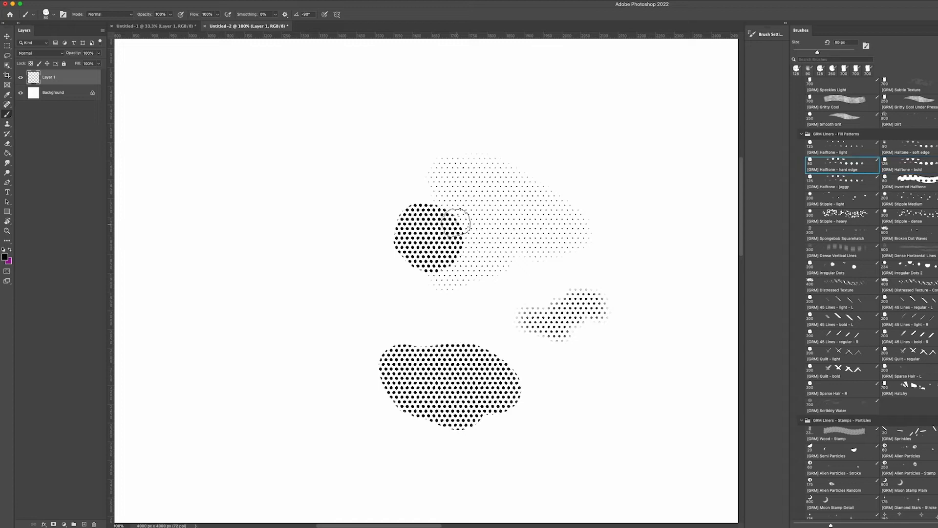
- Paint patches with the Halftone, Stipple and 45 Lines fill-pattern brushes
click(838, 180)
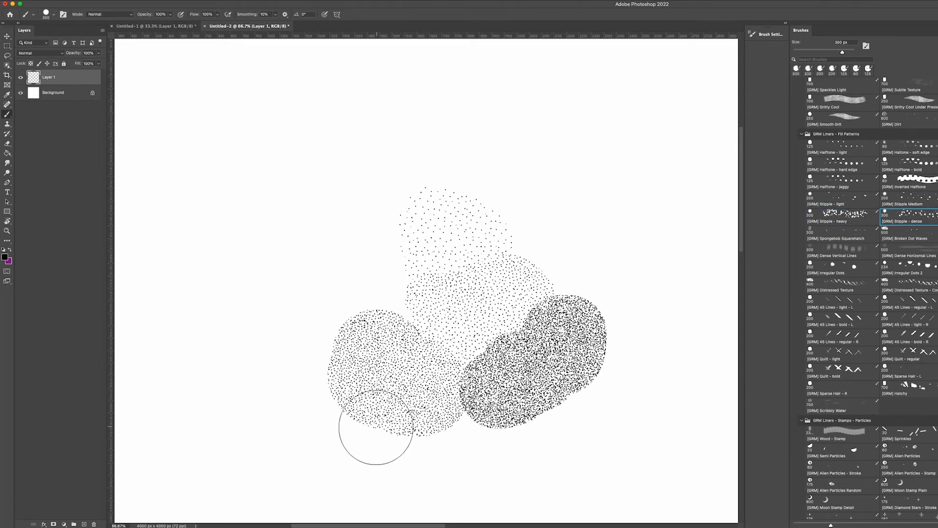
click(840, 251)
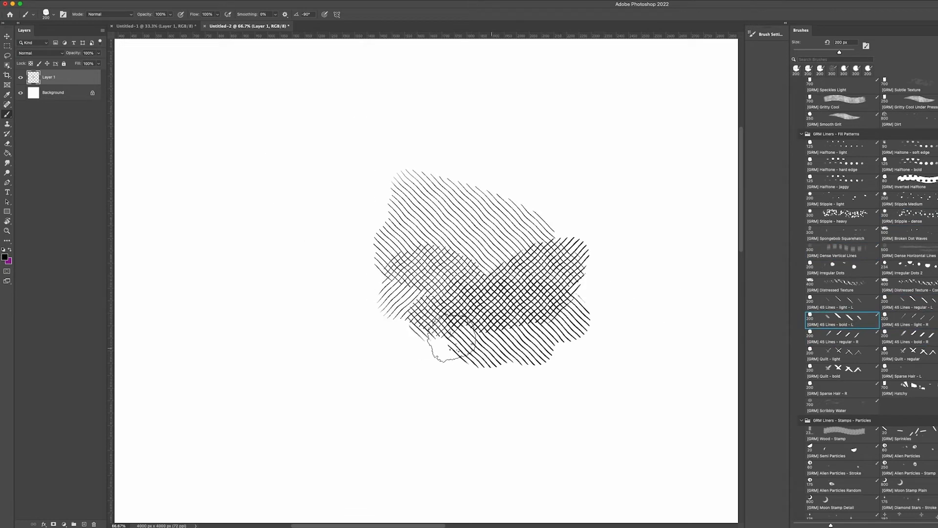
click(905, 389)
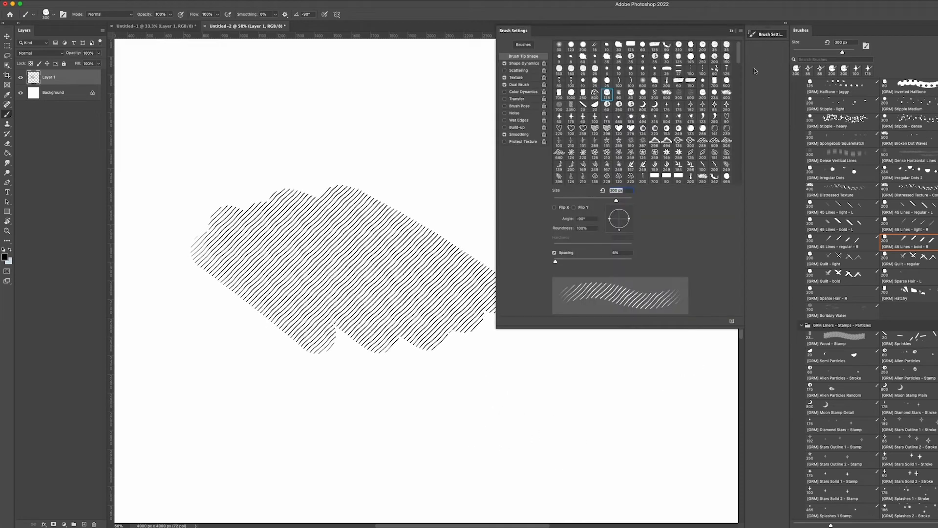
- Show the 45 Lines brush's tip shape and spacing in the Brush Settings panel
click(516, 77)
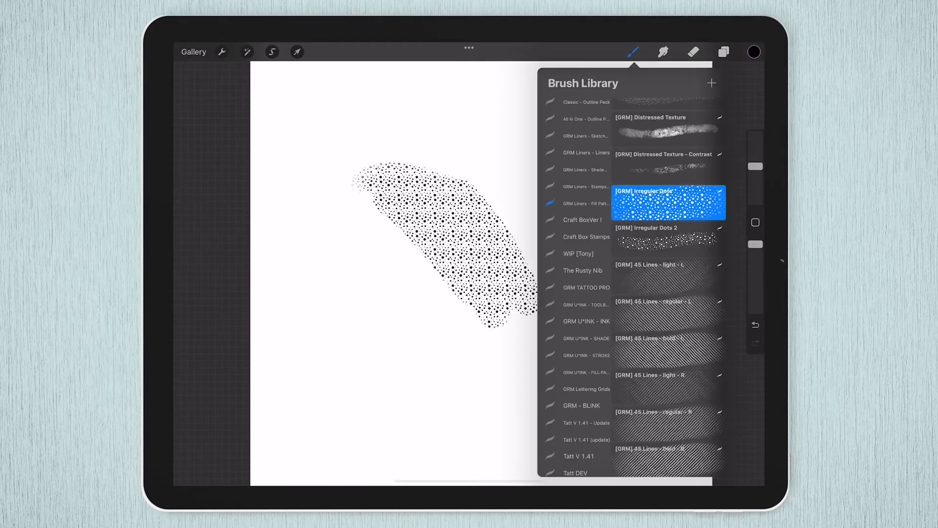
- Inspect the Irregular Dots brush's stroke spacing and dotted grain source in Brush Studio
double_click(668, 203)
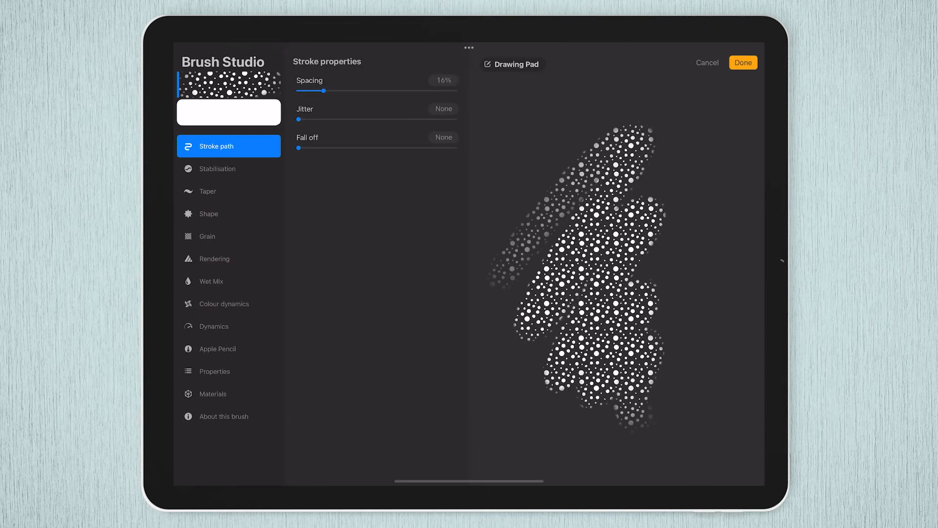
click(228, 235)
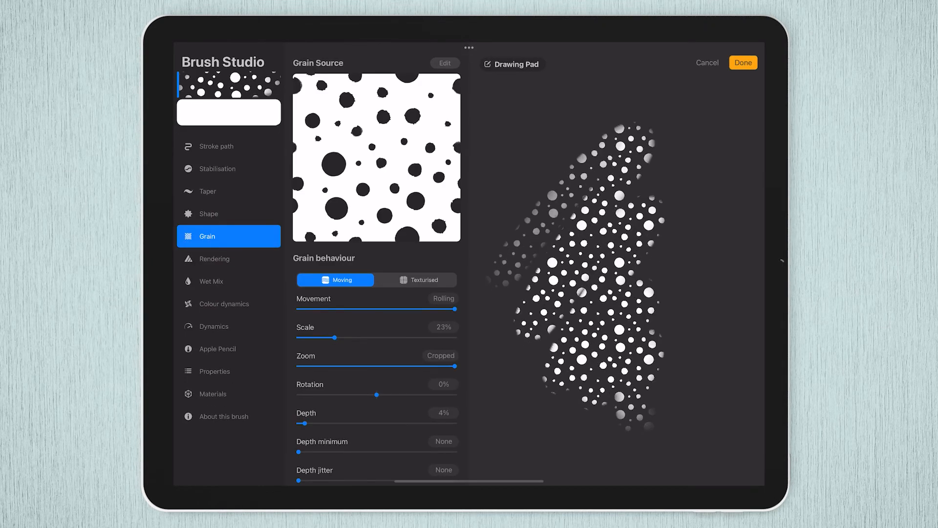
click(743, 63)
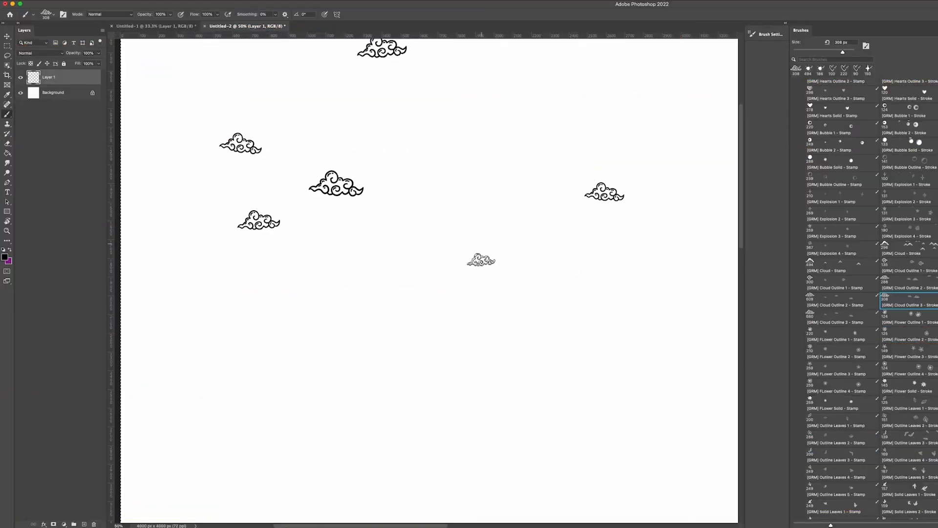
- Stamp solid flowers with the GRM particle stamps and bring up the crescent-moon night scene
click(886, 384)
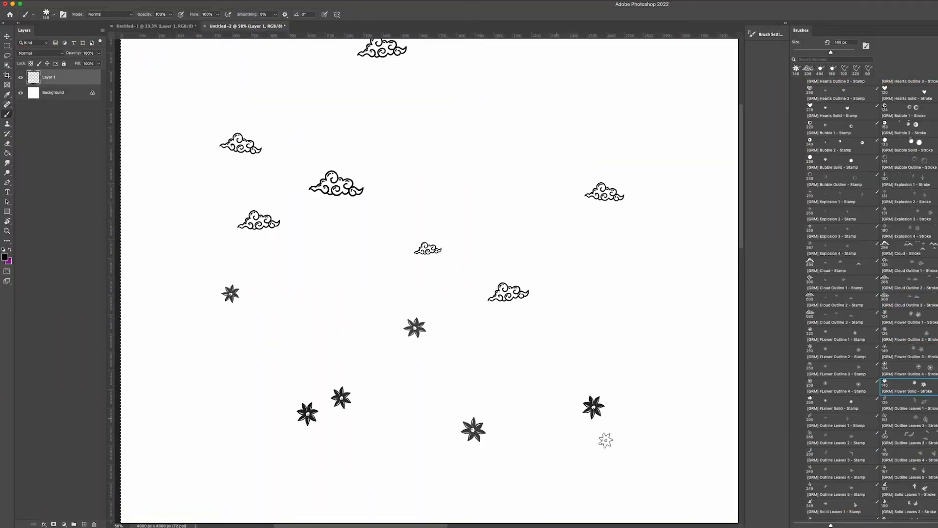
click(246, 30)
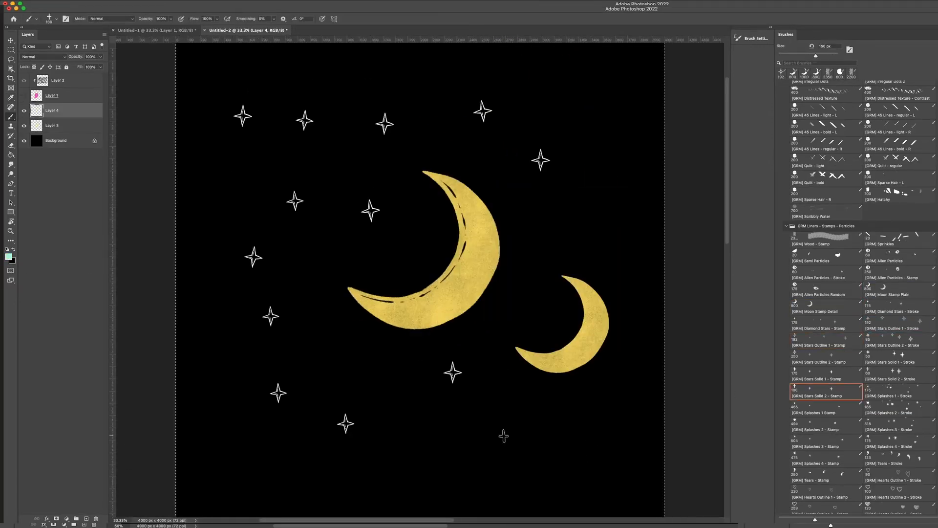
click(246, 26)
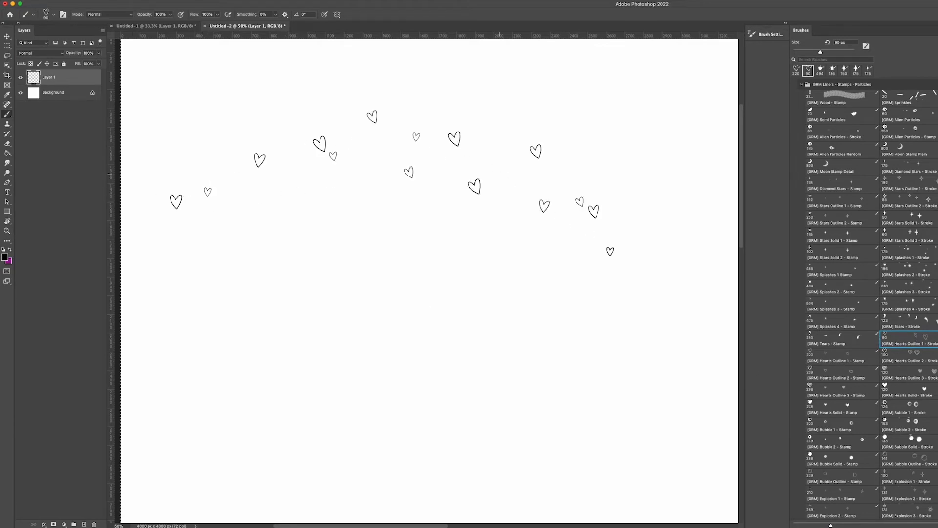
- Stamp outline hearts, ink splashes and outlined four-point stars in an arc on Layer 1
click(841, 361)
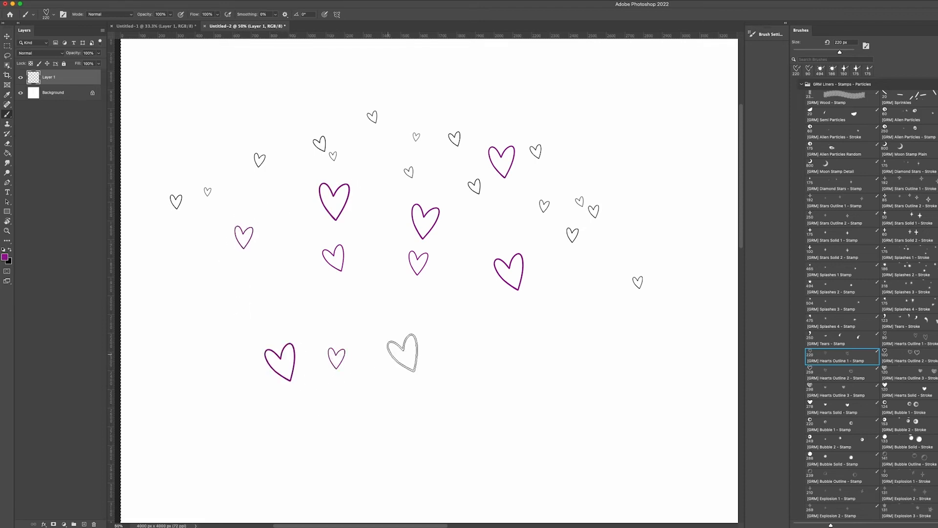
click(443, 359)
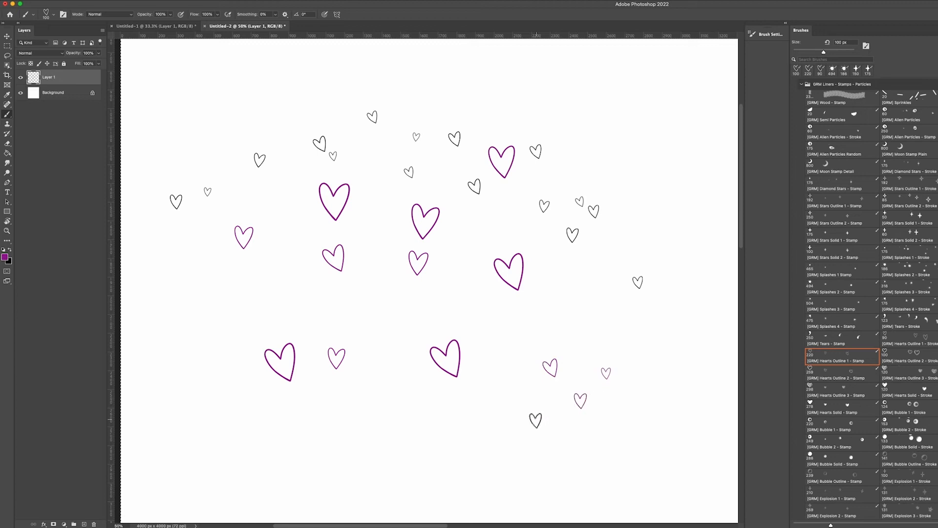
click(437, 302)
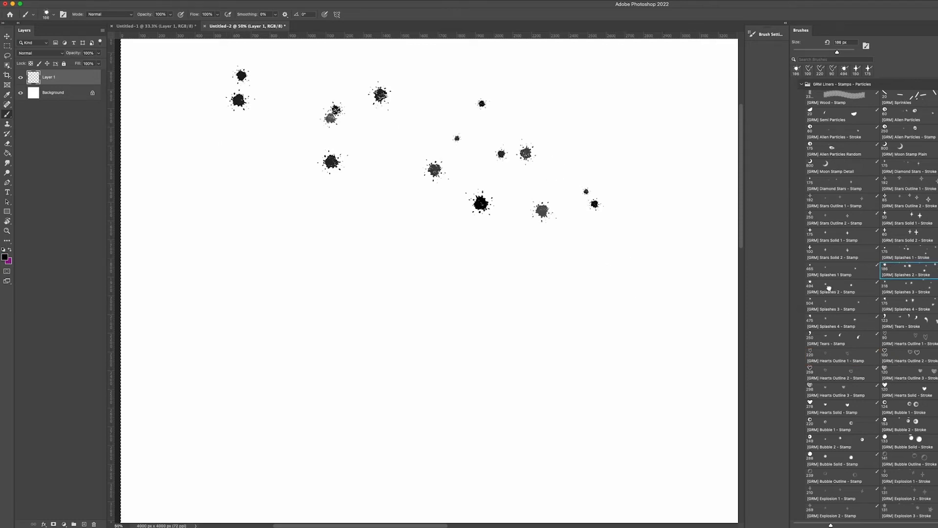
click(840, 291)
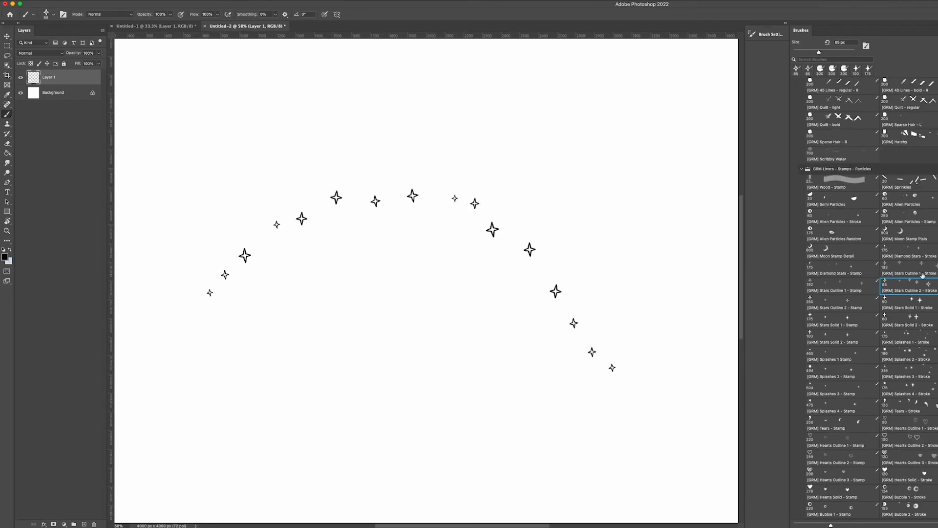
click(770, 35)
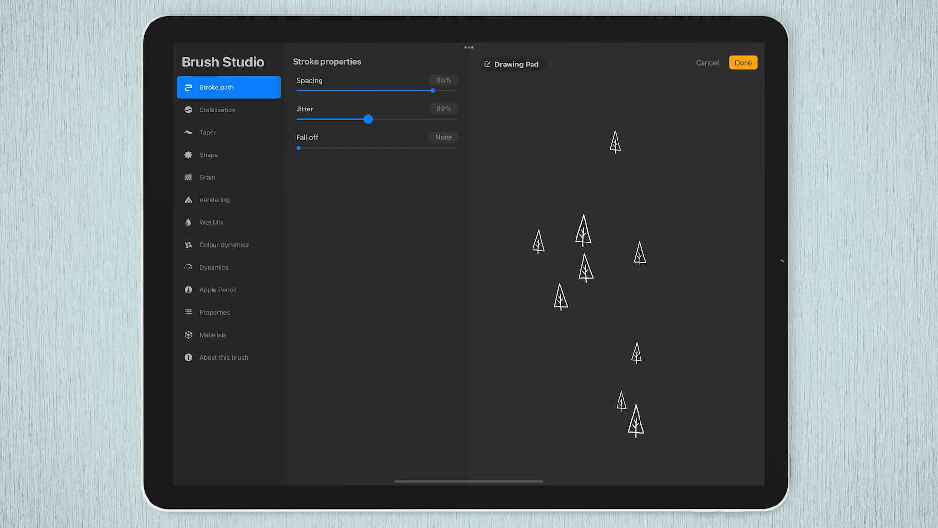
- Scribble scattered pine trees on the Drawing Pad with 86% spacing and 89% jitter
click(743, 63)
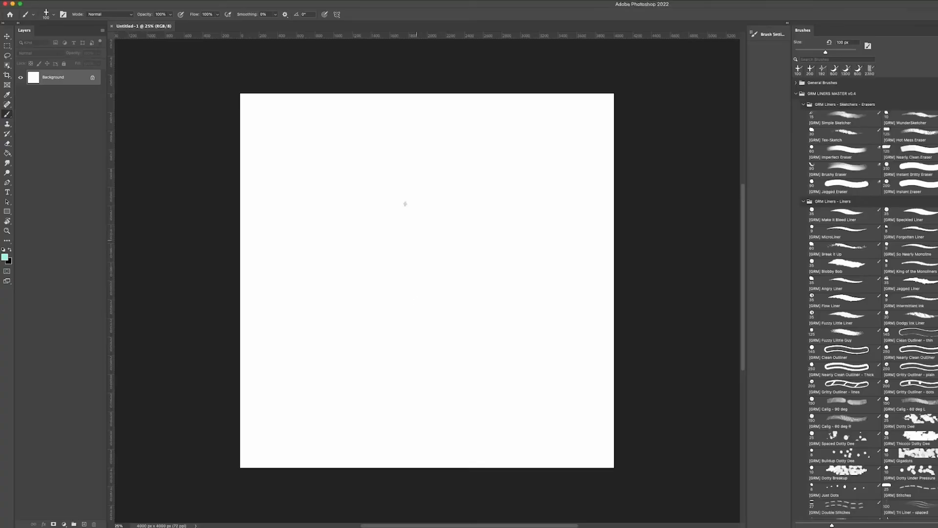
- Import the [GRM] Attack of the Liners - Swatches .aco file via the Swatches panel menu
click(276, 4)
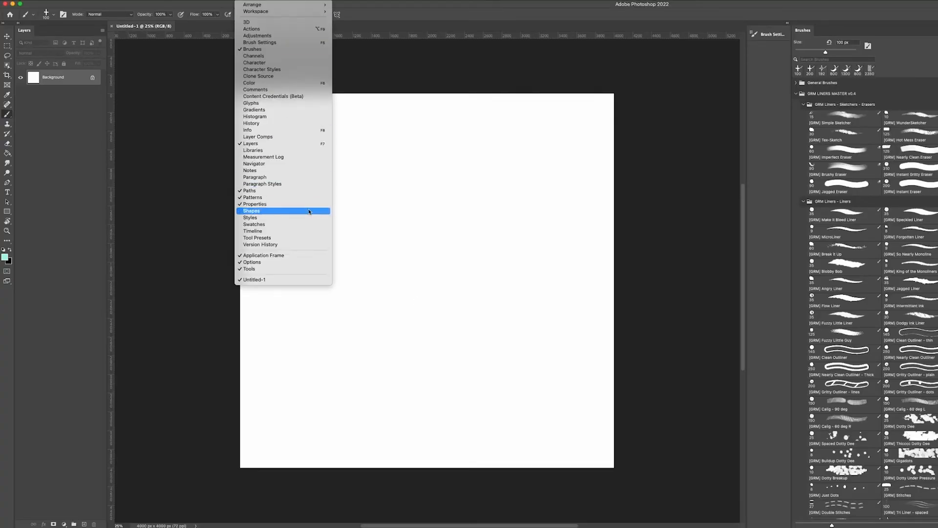
click(254, 224)
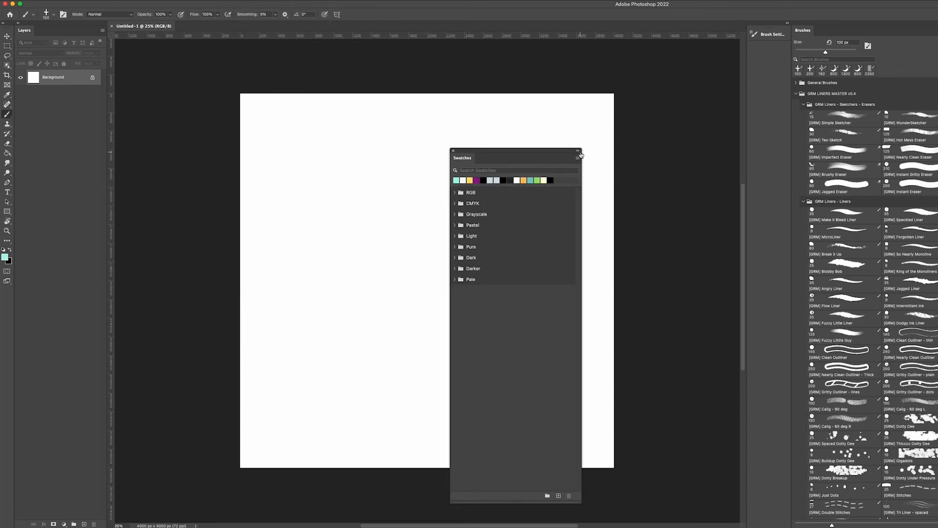
click(578, 151)
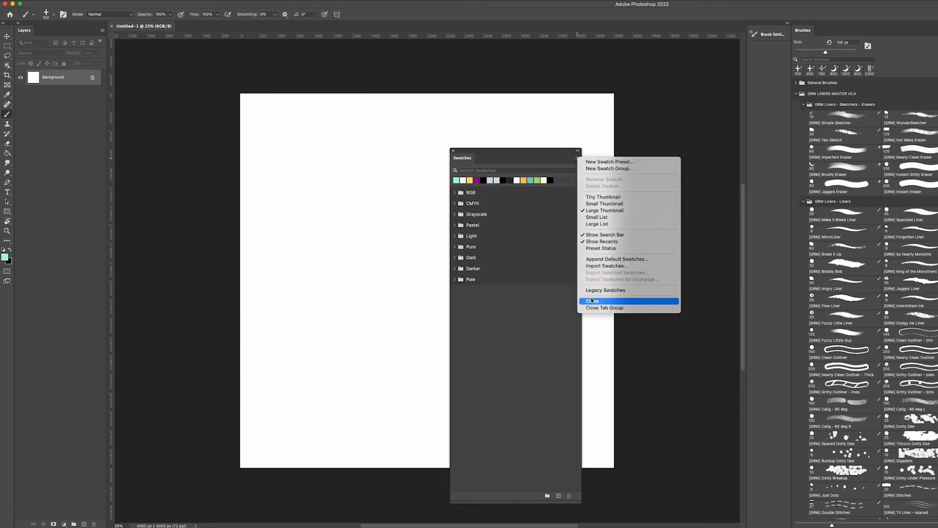
click(606, 265)
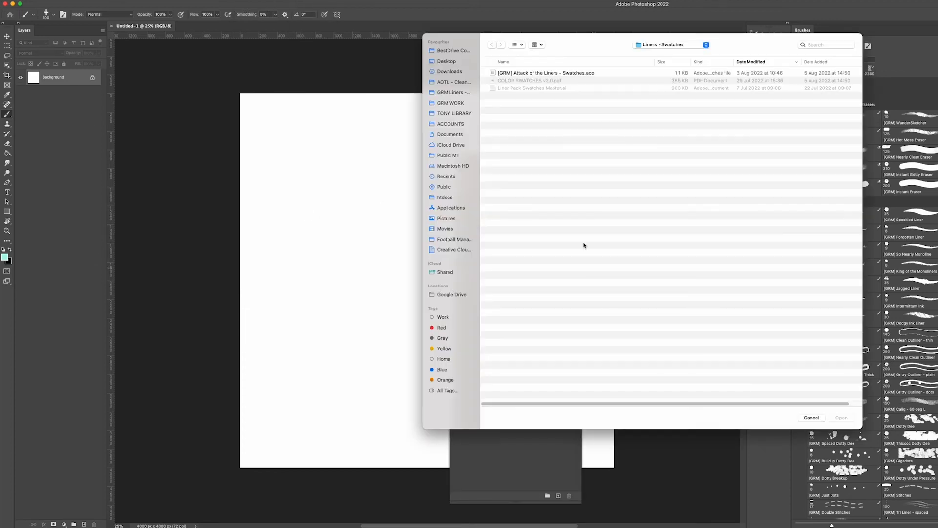
click(840, 417)
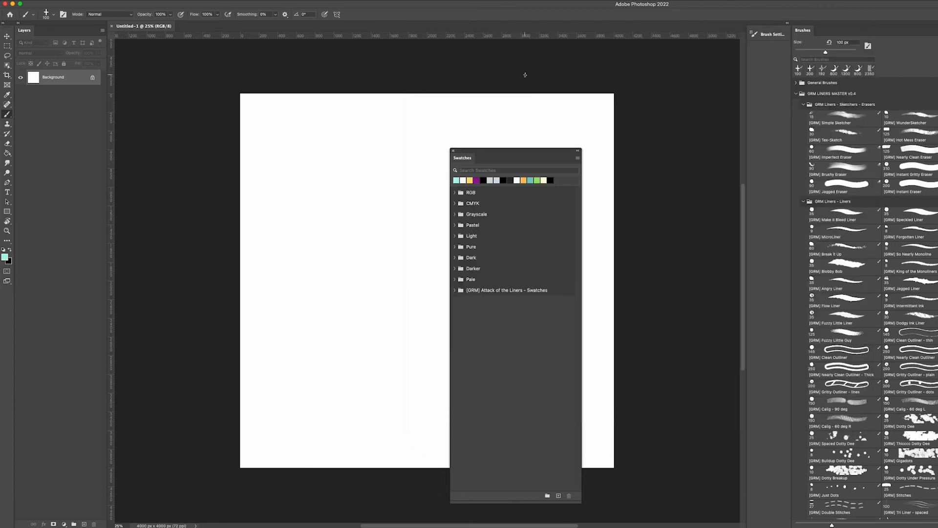
- Expand the newly imported swatch group to reveal its colours
click(455, 289)
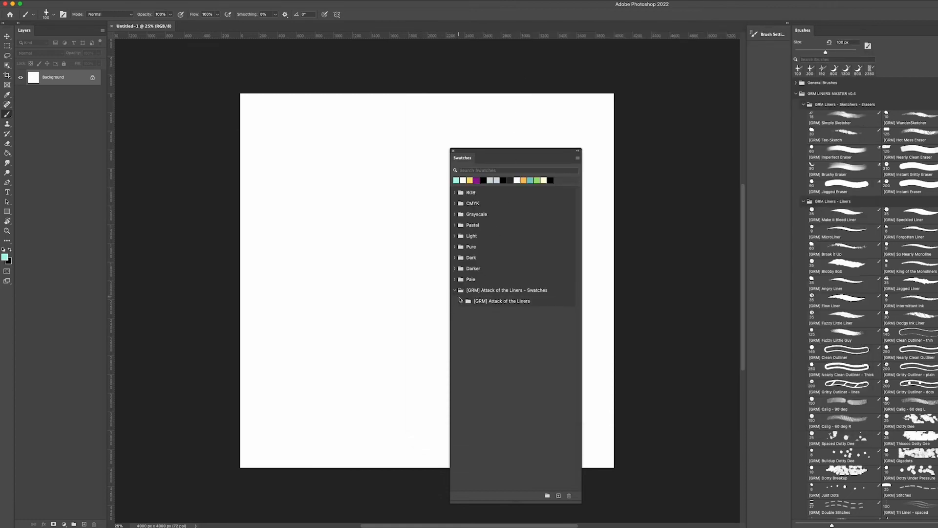
click(460, 300)
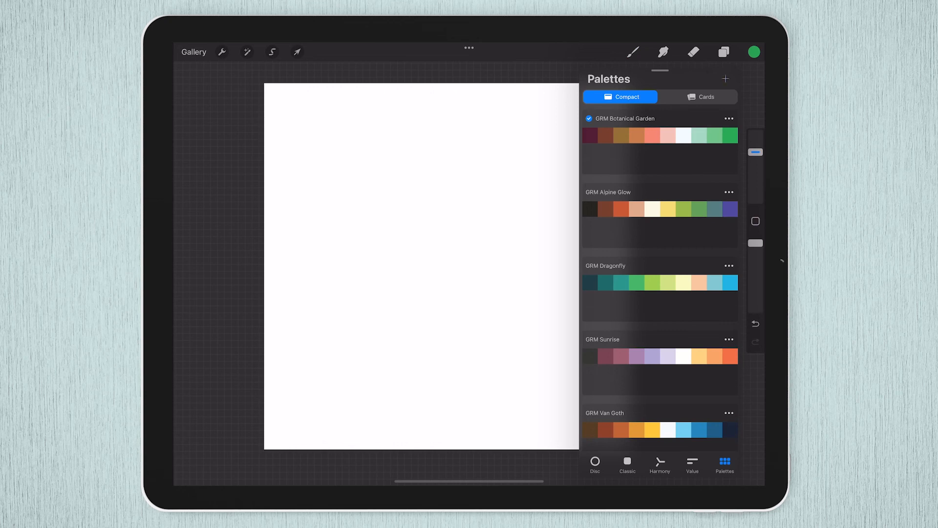
- Browse On My iPad > Procreate and pick a GRM .swatches palette file to import
click(727, 78)
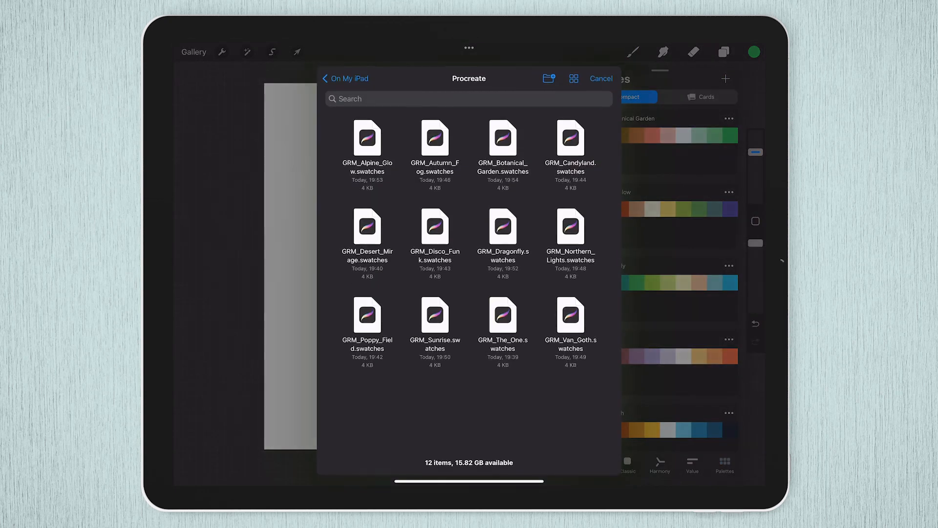
scroll(up, 3)
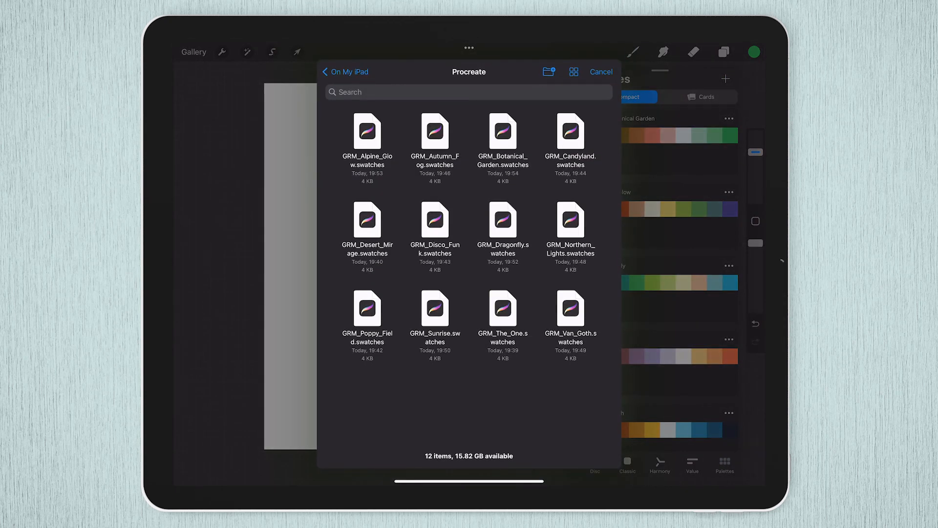
click(600, 71)
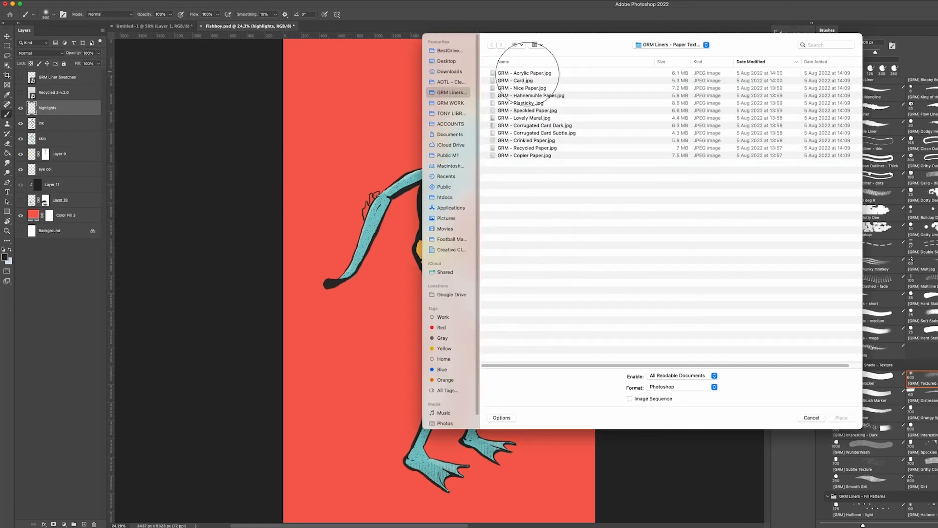
- Place GRM - Nice Paper.jpg over the fish character and blend the layer with Multiply
click(841, 417)
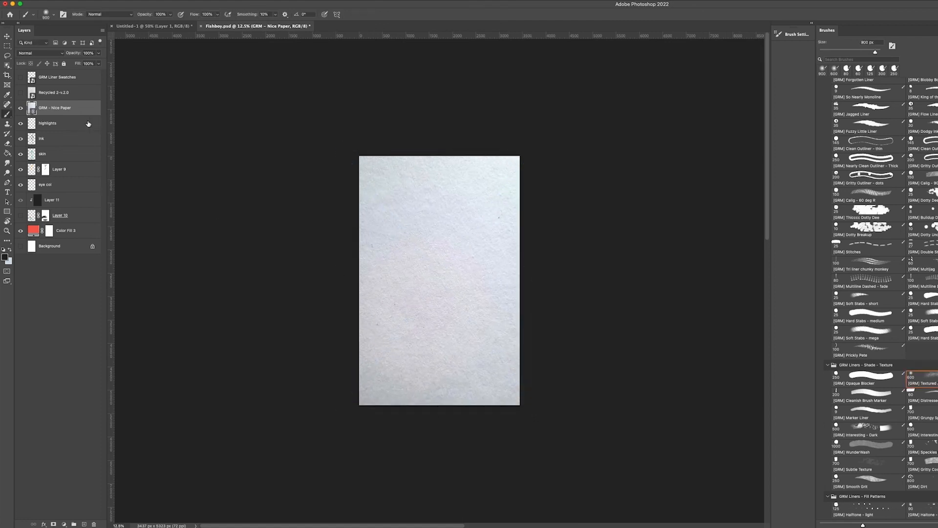
click(33, 53)
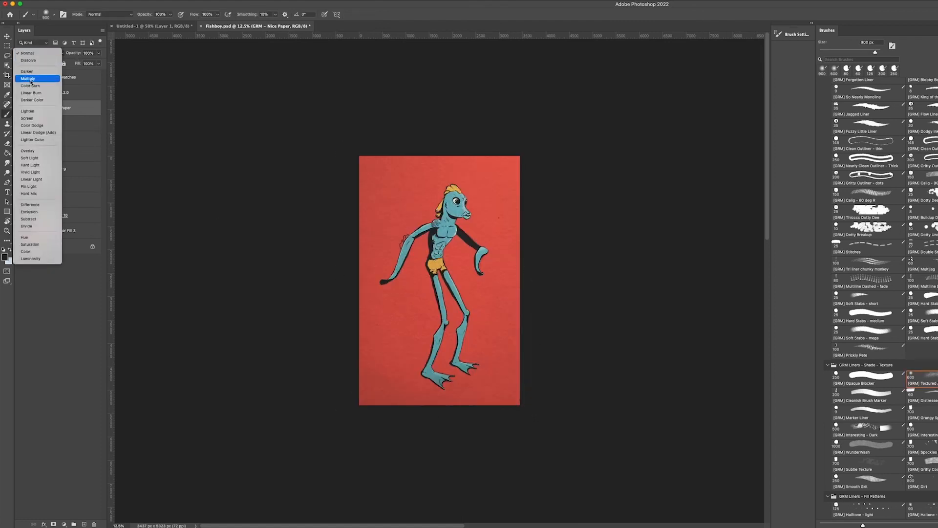
click(28, 78)
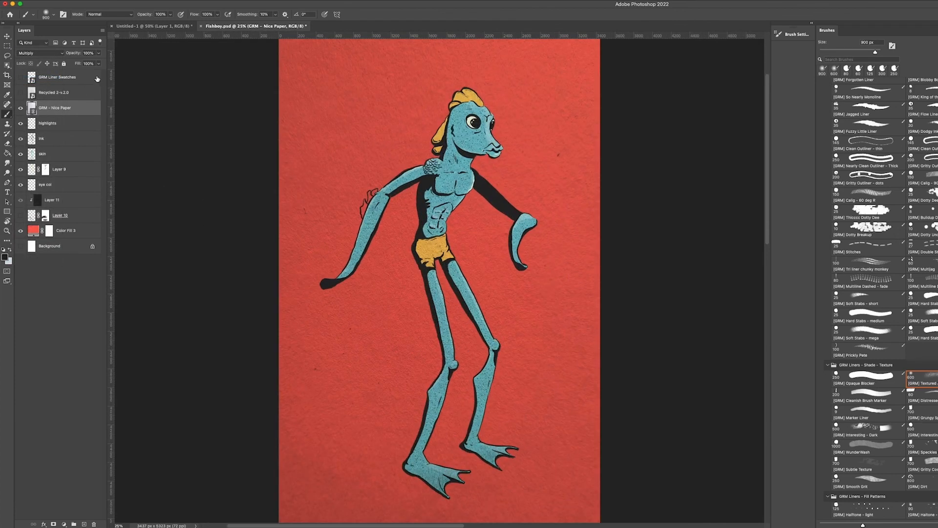
click(92, 65)
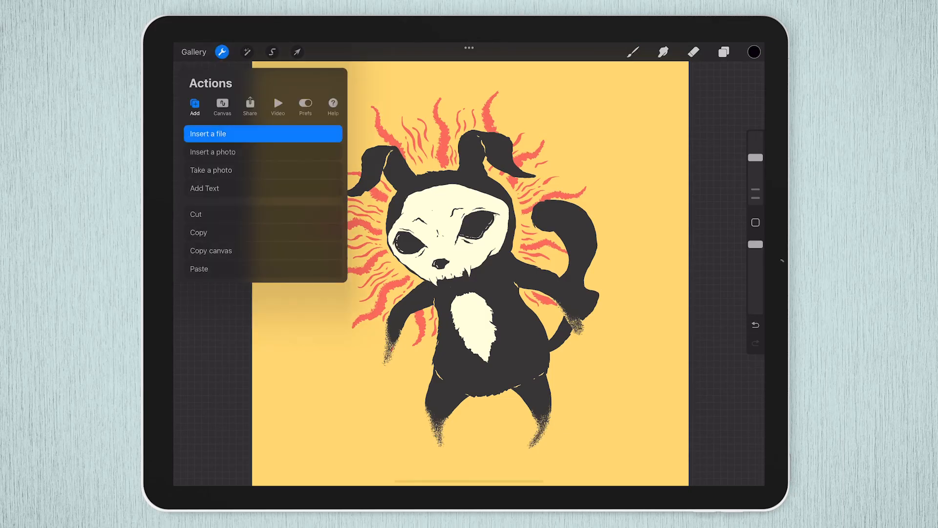
- Insert the paper texture over the horned creature and set its layer to Multiply
click(262, 134)
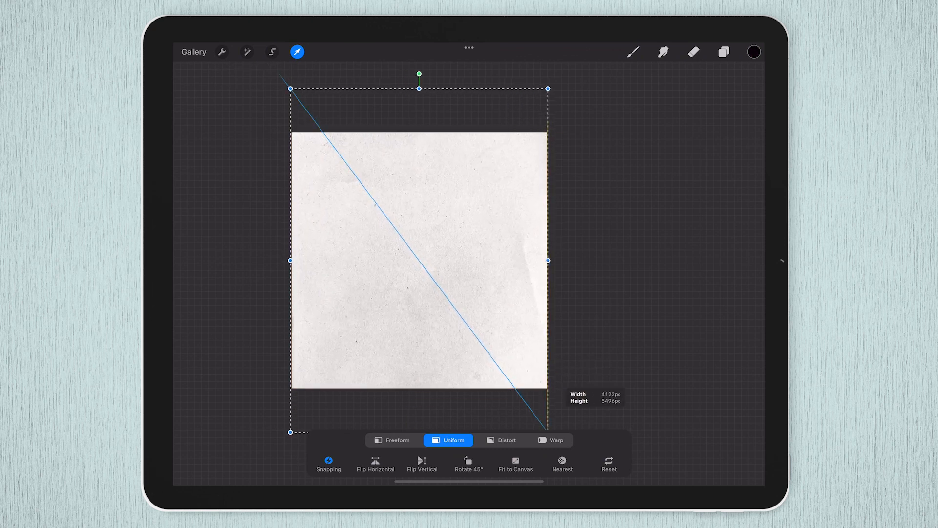
click(723, 51)
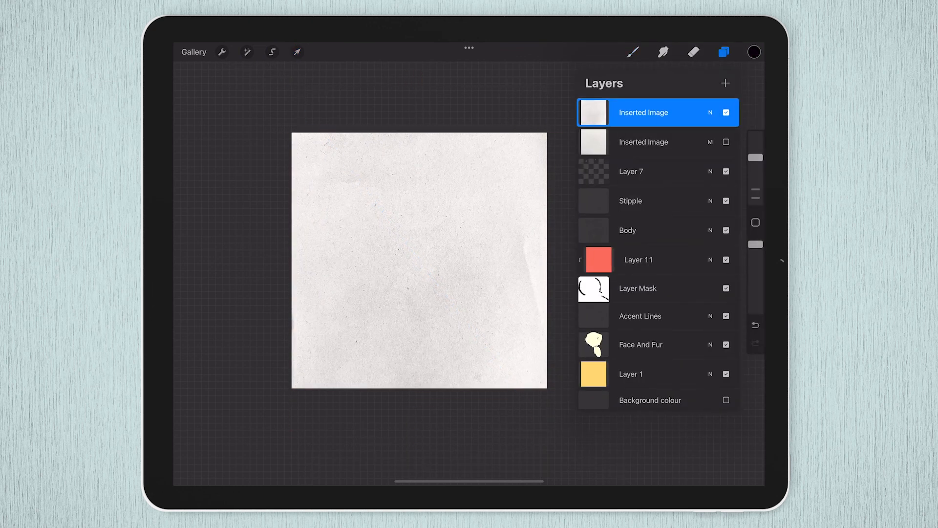
click(711, 112)
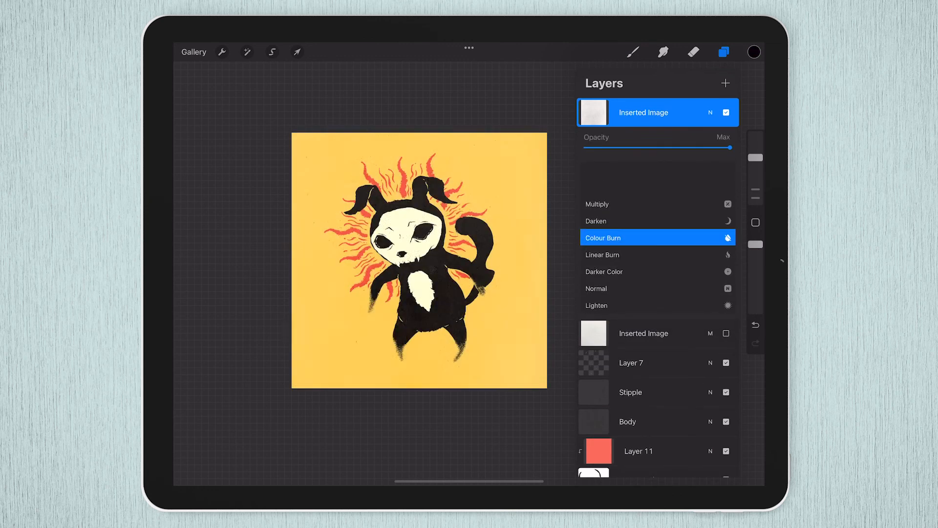
click(596, 205)
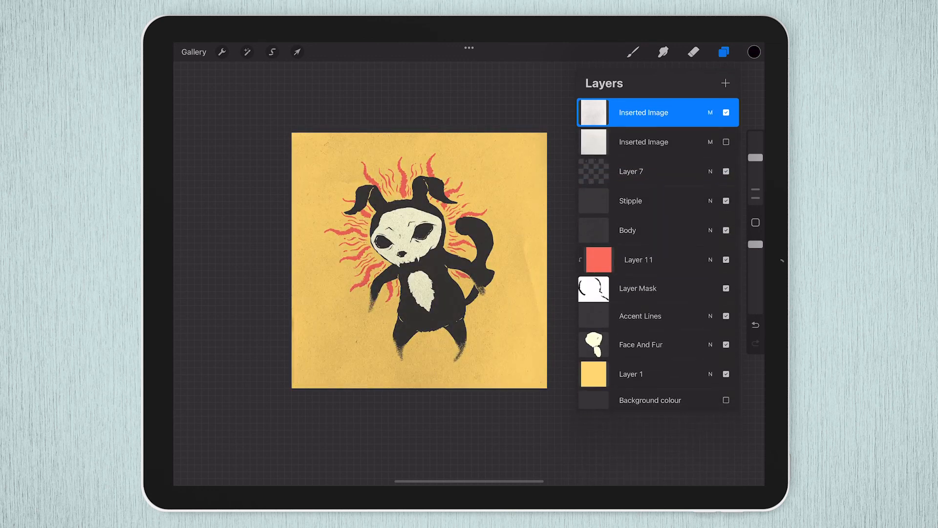
click(710, 113)
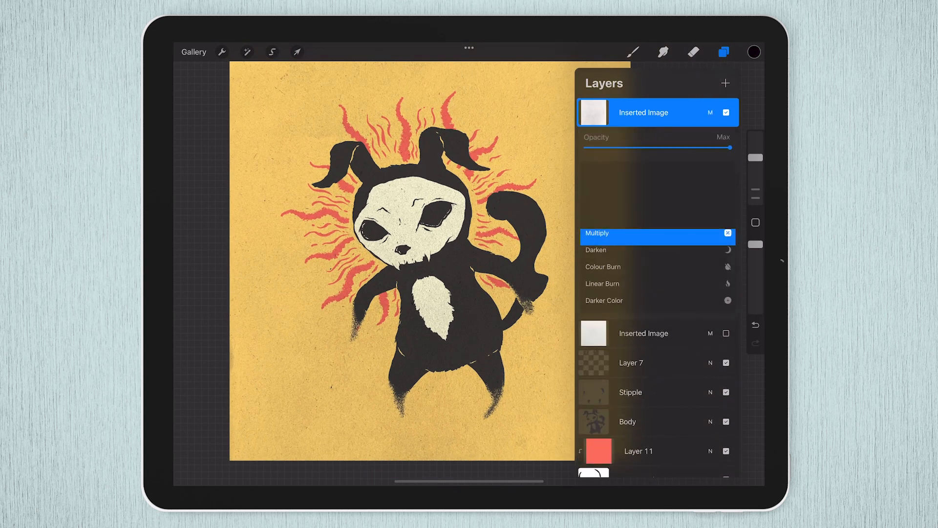